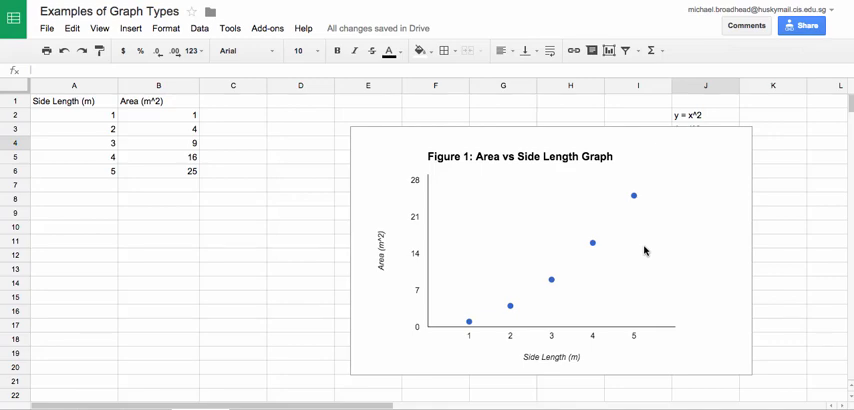
mouse_move(405, 328)
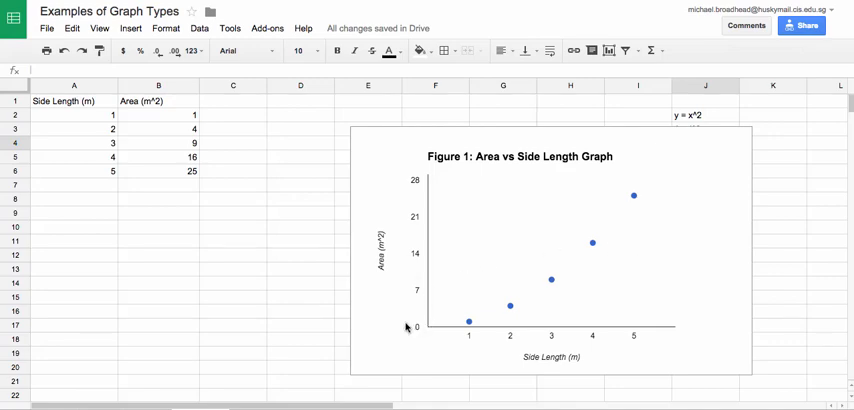
mouse_move(482, 321)
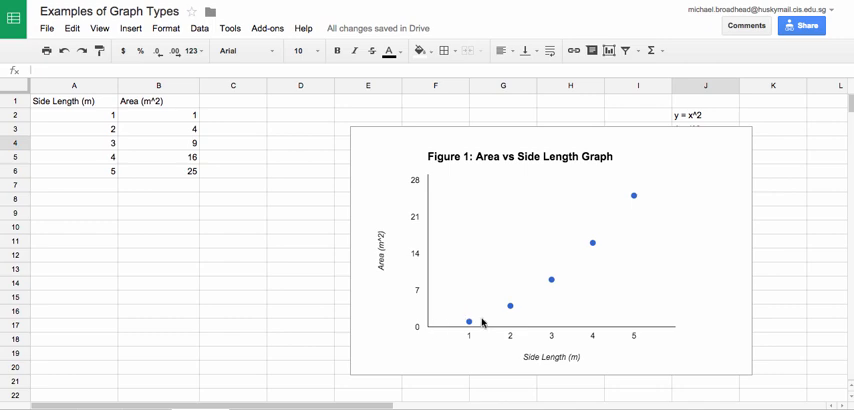
mouse_move(630, 197)
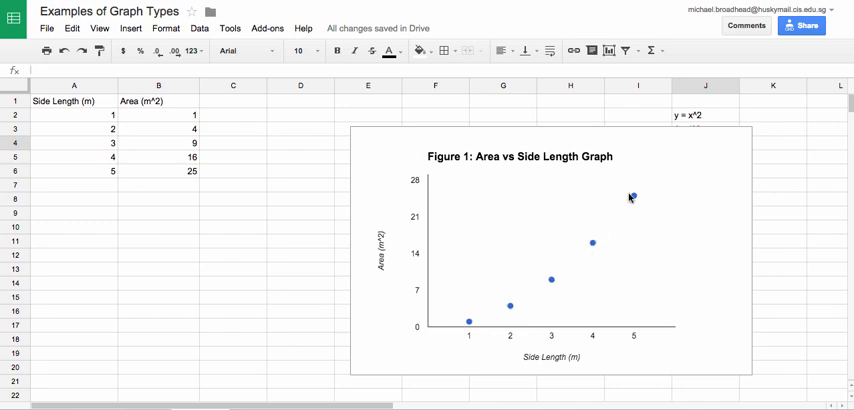
mouse_move(645, 174)
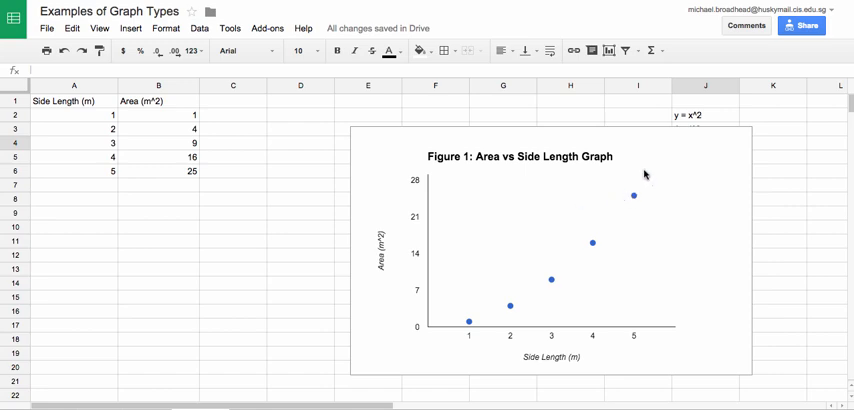
Give the scatter chart a polynomial trendline labelled with its equation, y = 1x^2
click(744, 114)
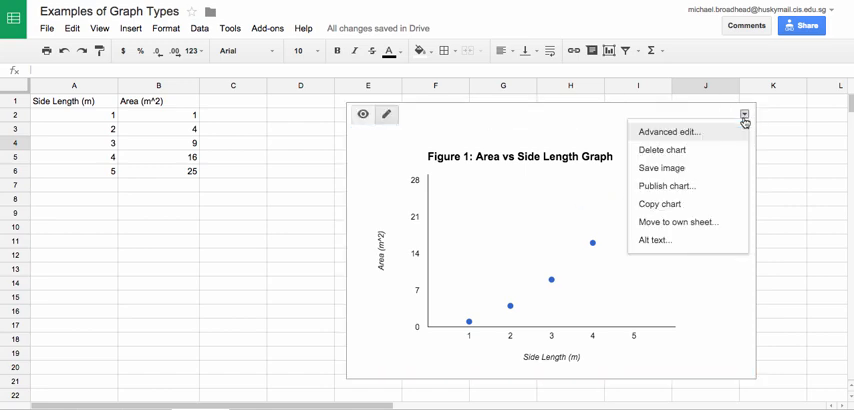
click(669, 131)
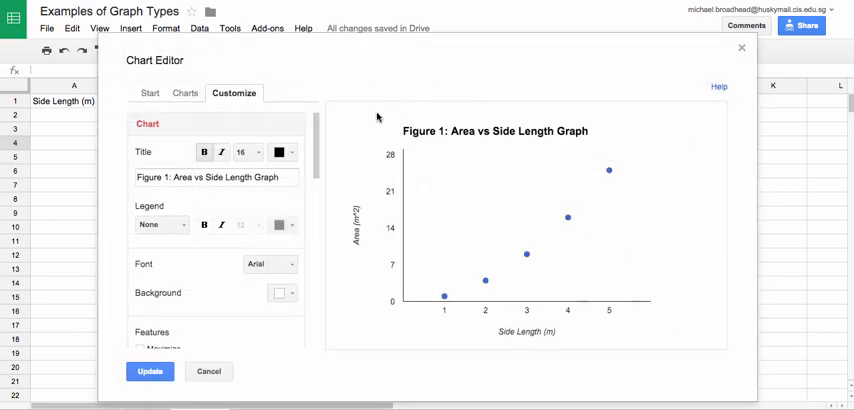
click(160, 224)
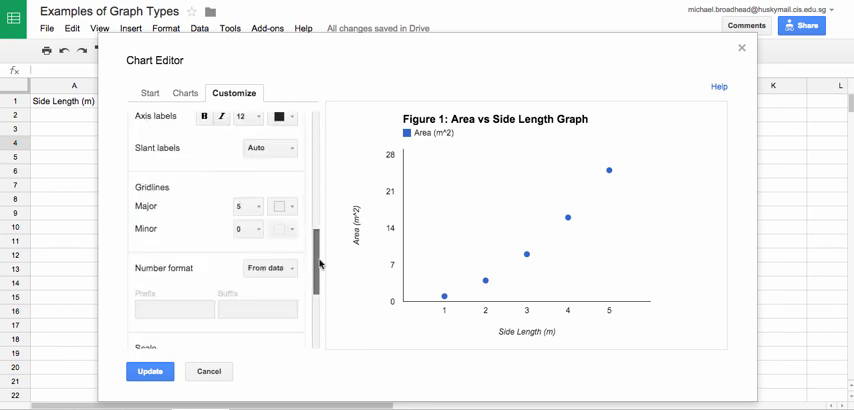
scroll(down, 3)
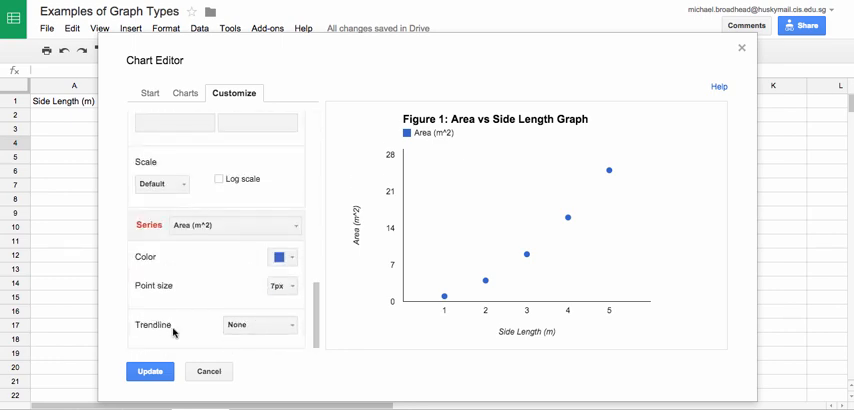
click(260, 324)
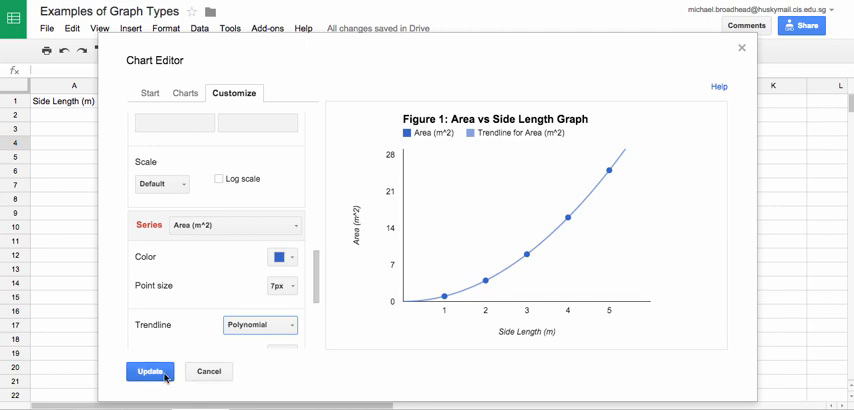
scroll(down, 3)
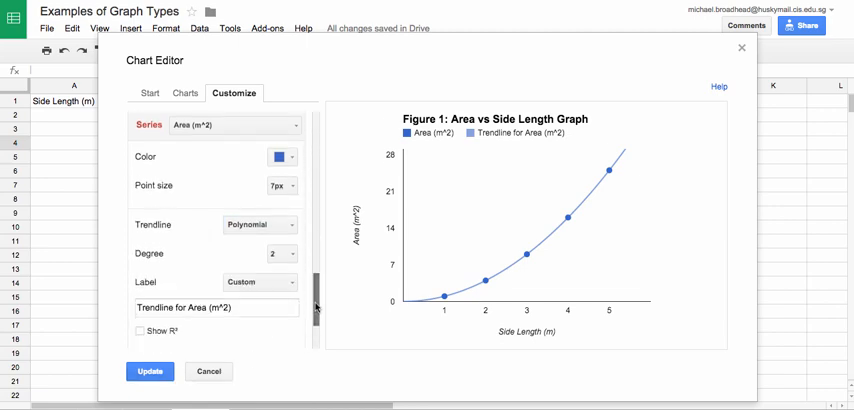
click(259, 281)
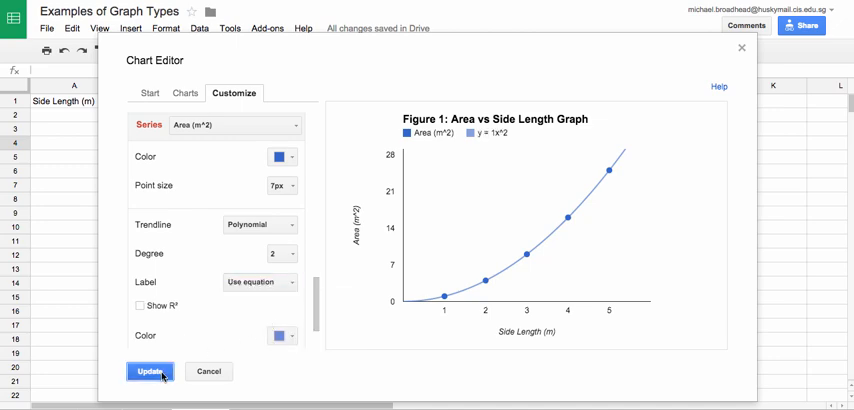
click(150, 371)
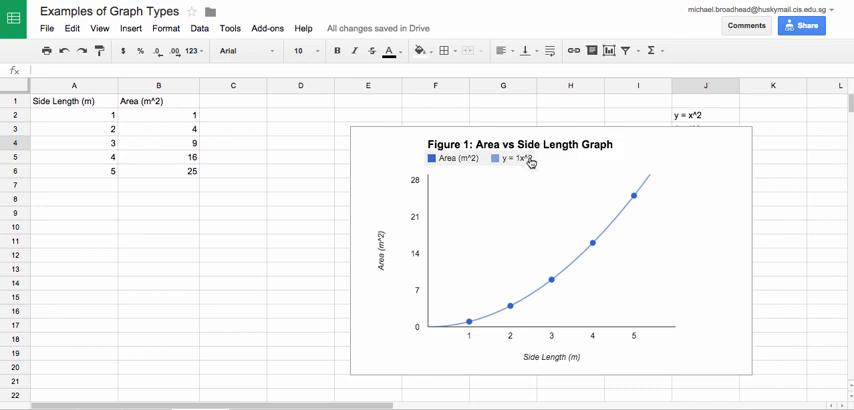
mouse_move(528, 162)
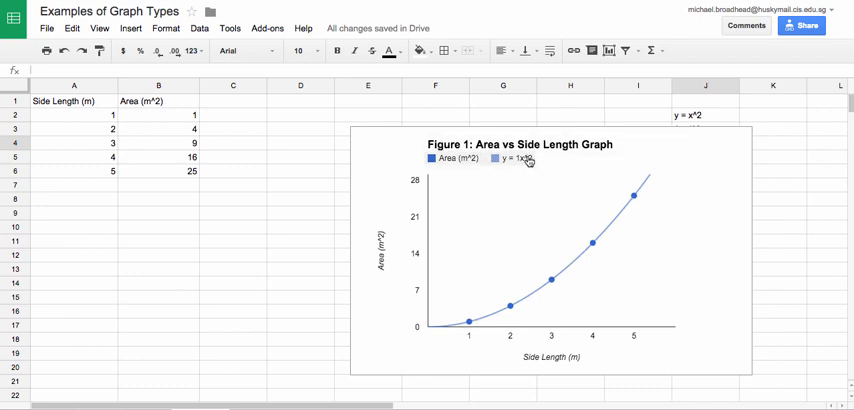
Move the chart aside to uncover the y = x^2 note in cell J2
click(528, 159)
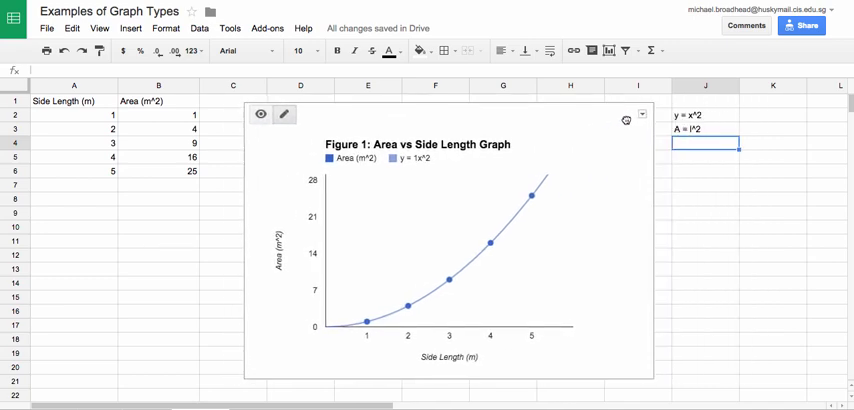
click(705, 114)
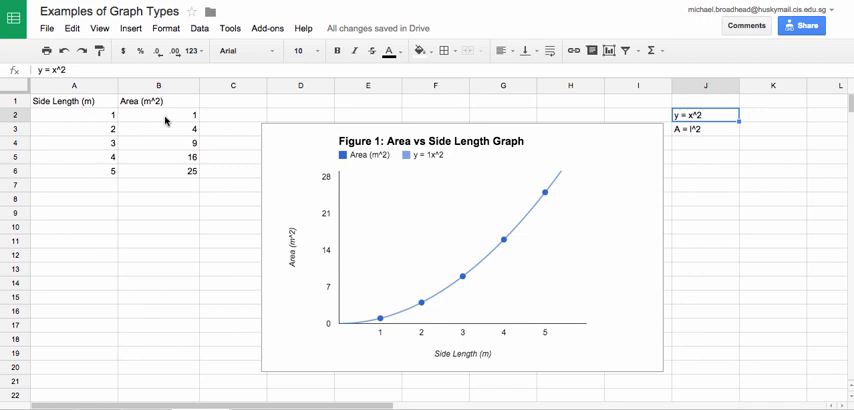
mouse_move(90, 135)
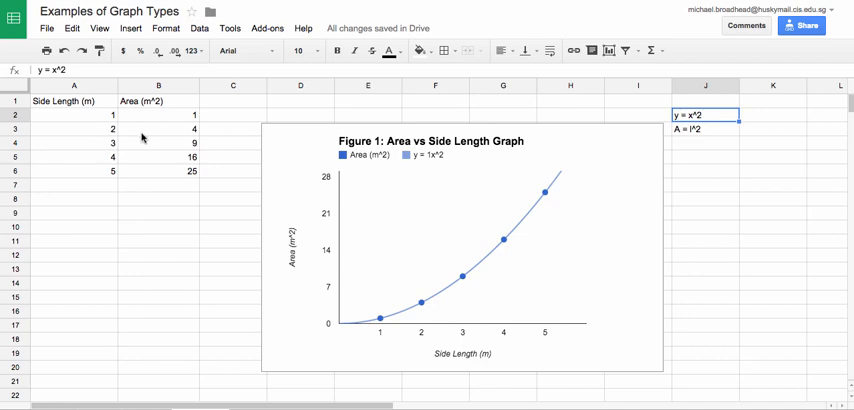
mouse_move(148, 145)
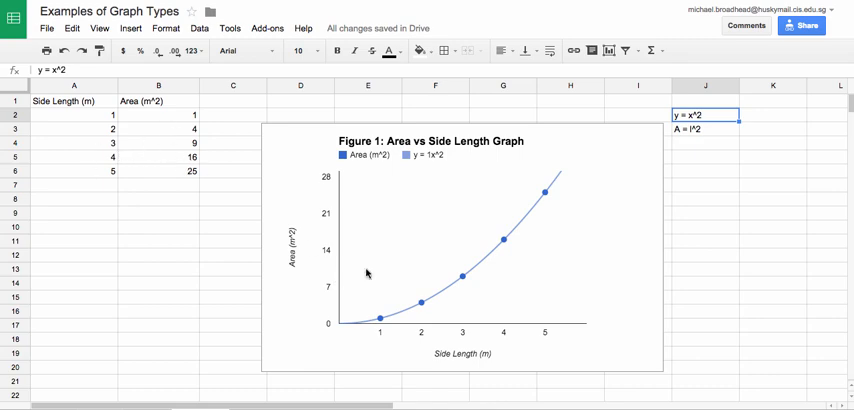
mouse_move(701, 138)
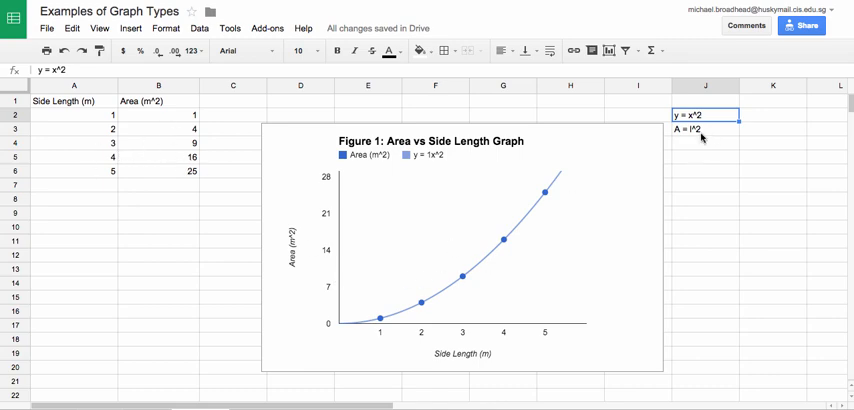
mouse_move(330, 258)
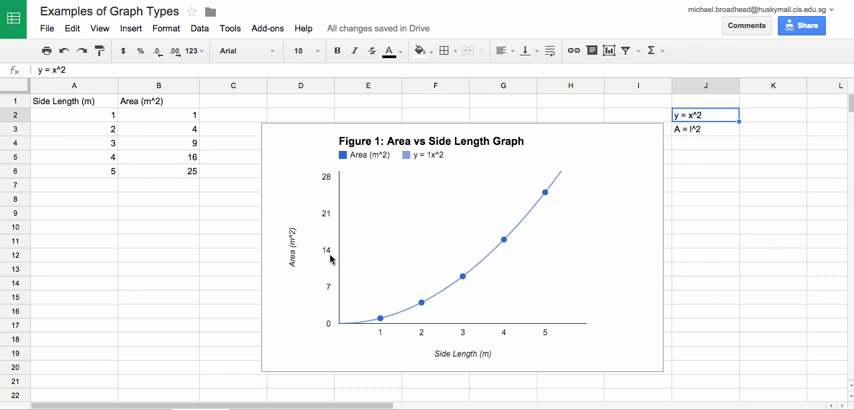
mouse_move(674, 135)
text(A=)
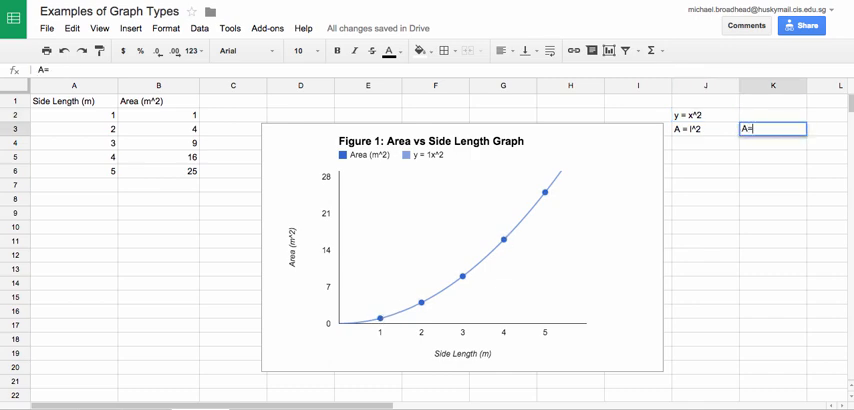
Enter 'A = area (m^2)' in K3 and 'l = length (m)' in K4
text(area (m)
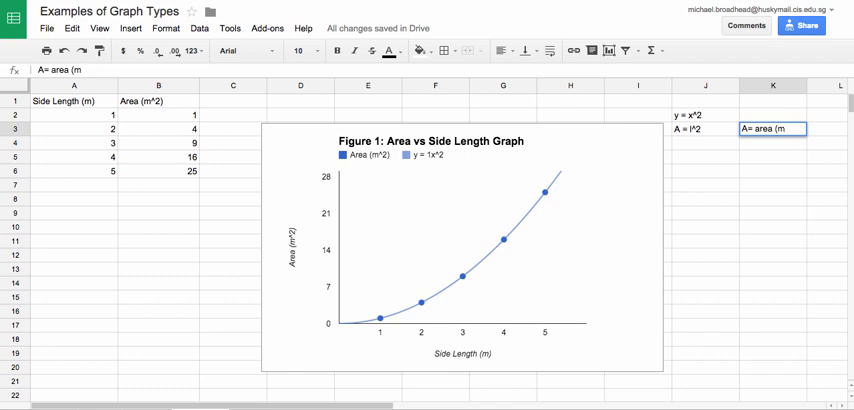
text(^2))
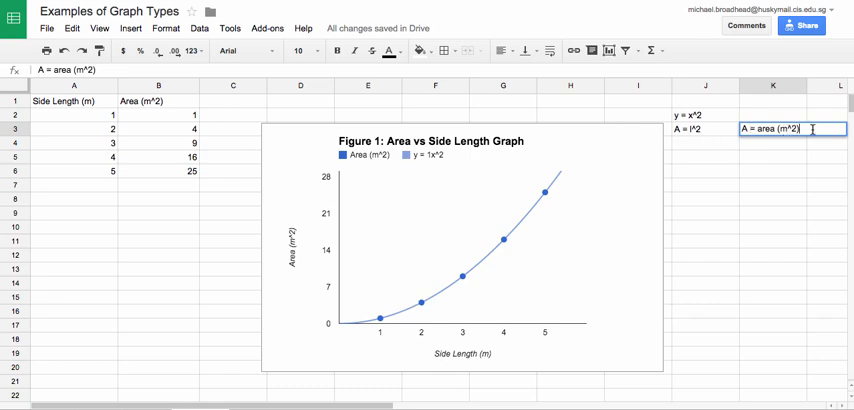
mouse_move(578, 187)
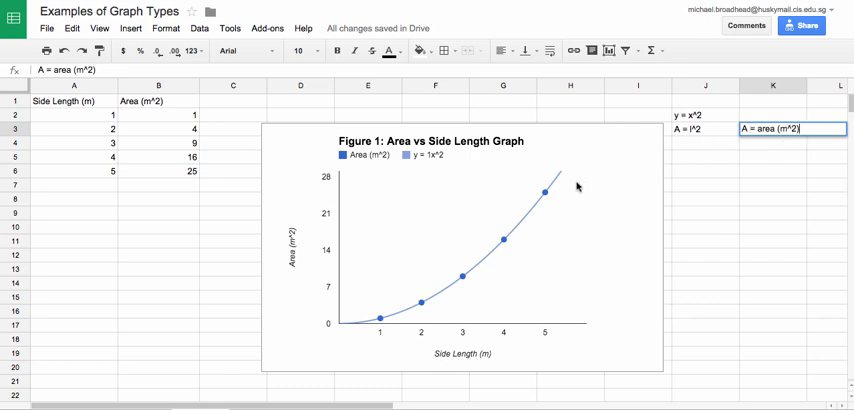
key(Return)
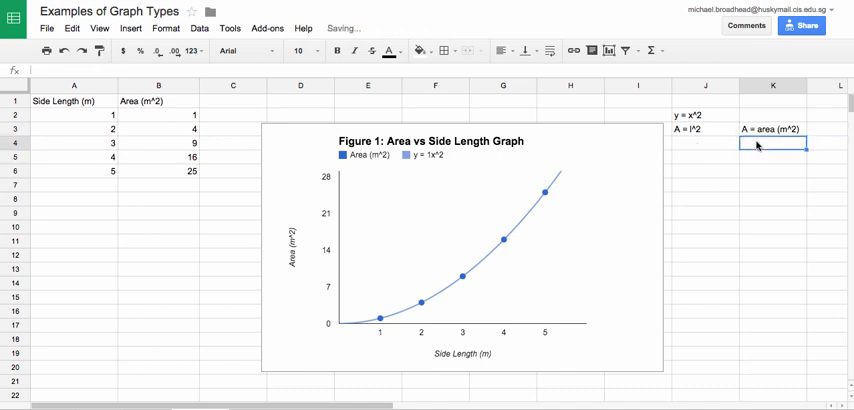
text(l = length (m)
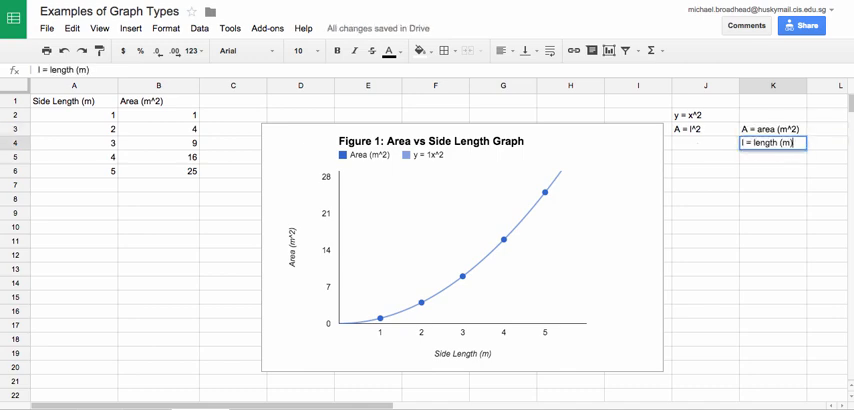
key(Return)
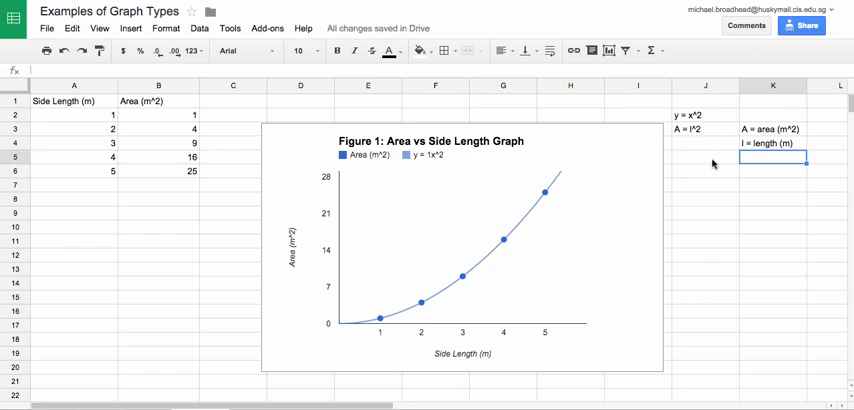
mouse_move(305, 170)
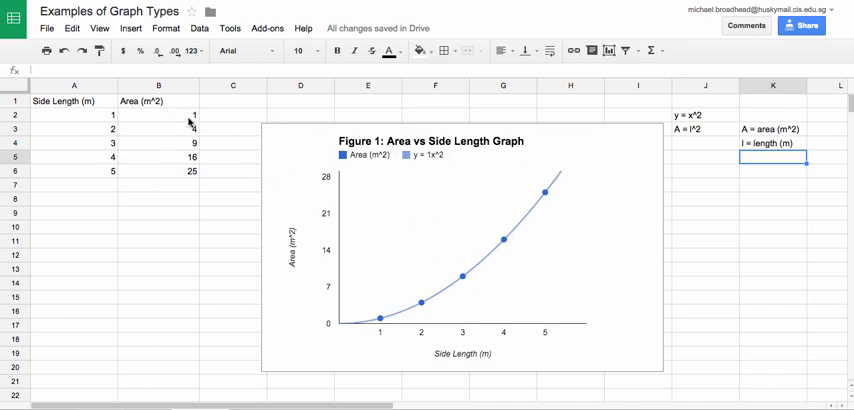
Change the first area value in B2 to 0.90, then open the legend position choices
click(157, 116)
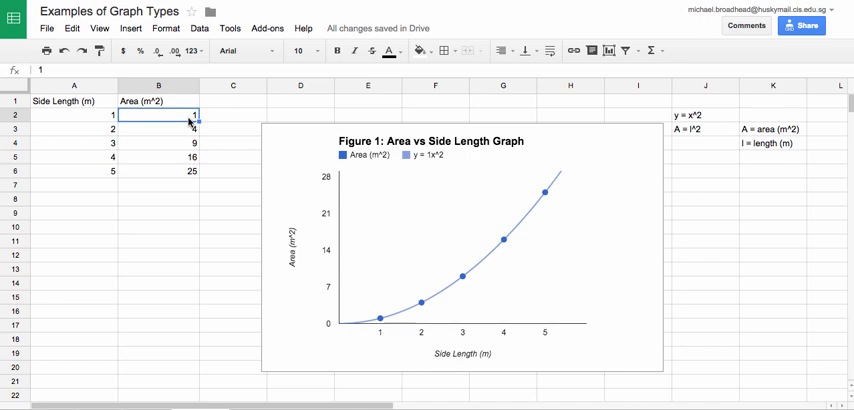
text(0.90)
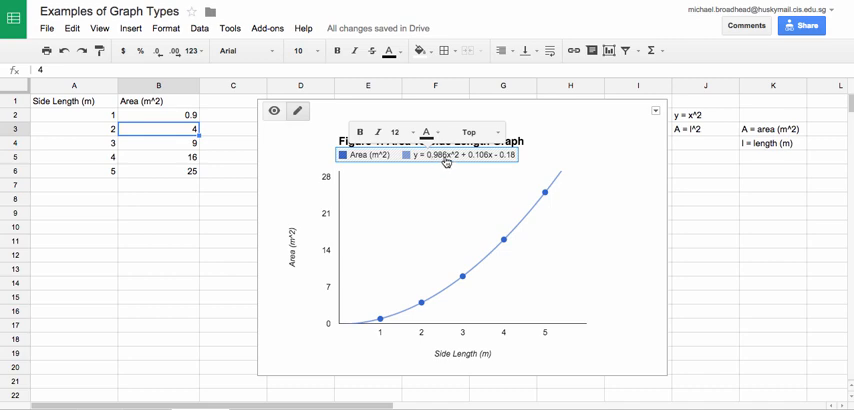
mouse_move(481, 161)
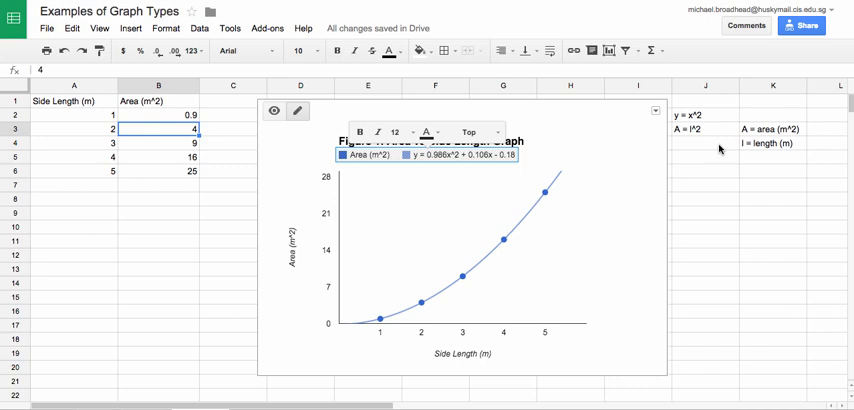
mouse_move(480, 158)
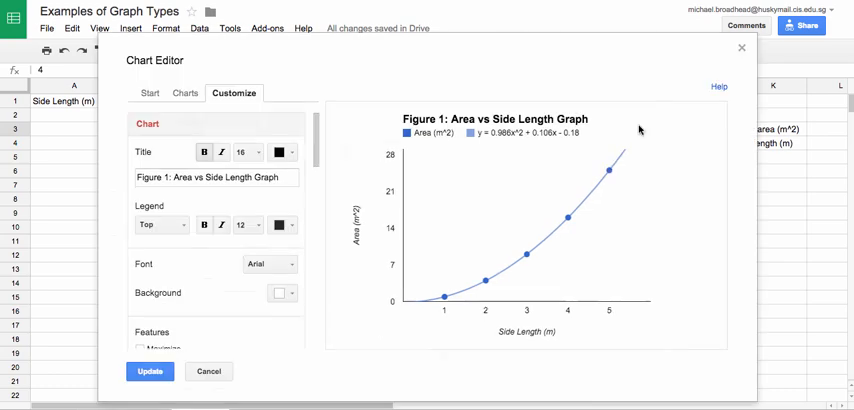
click(160, 224)
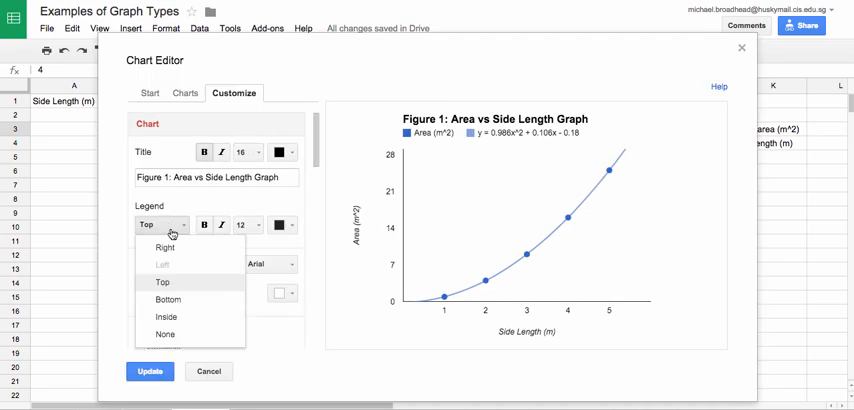